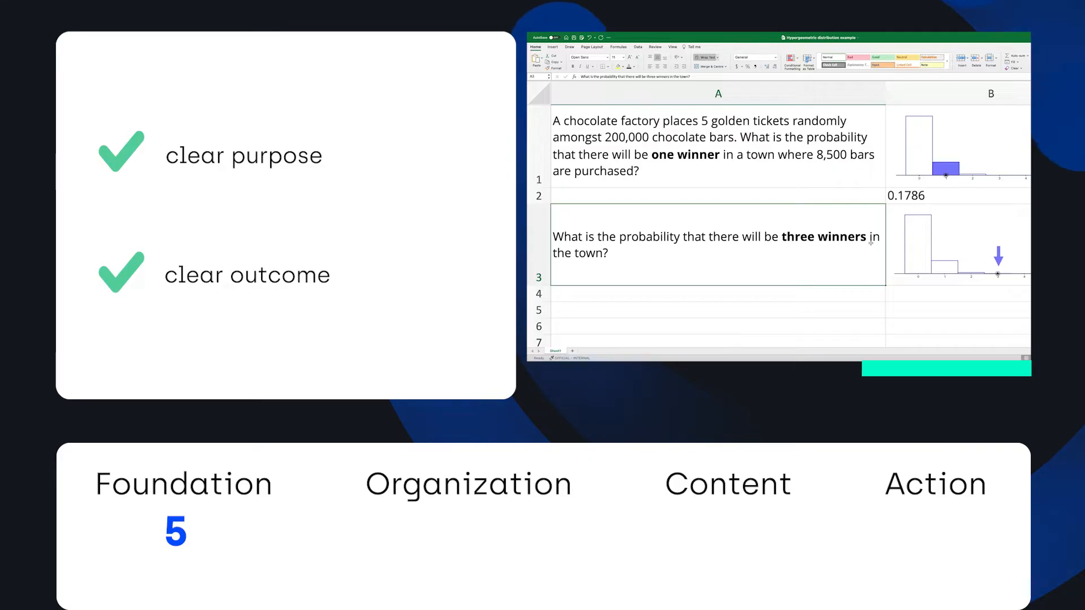
type("=H")
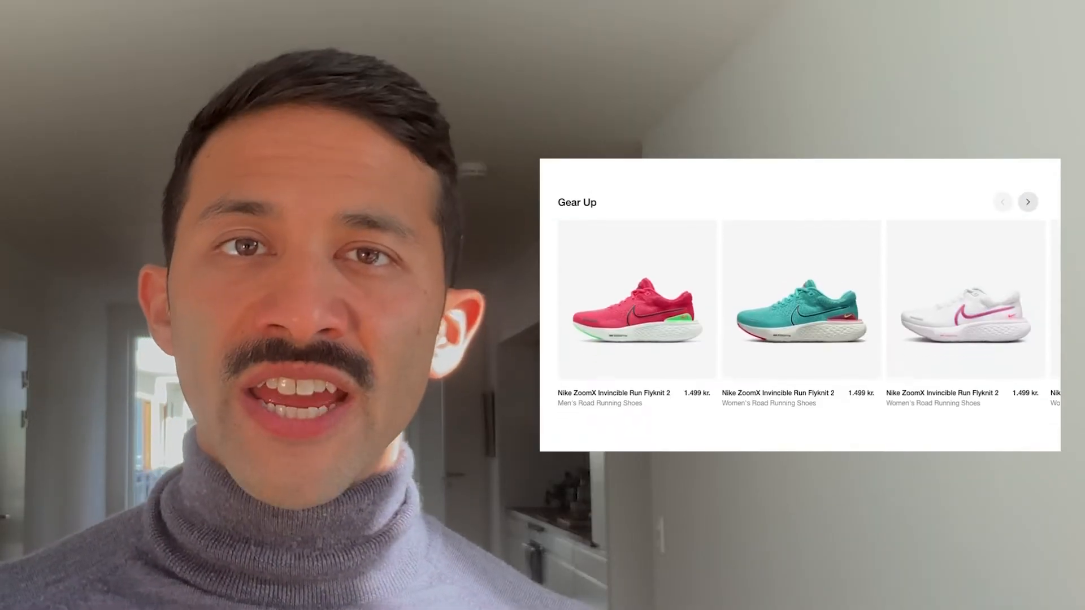
scroll("down", 3)
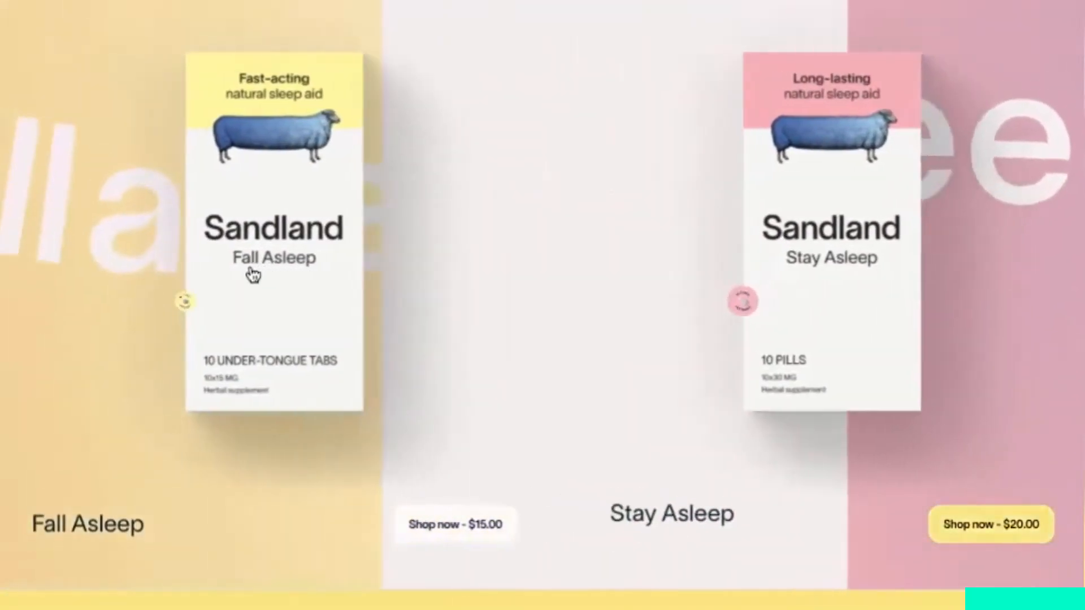
left_click(455, 523)
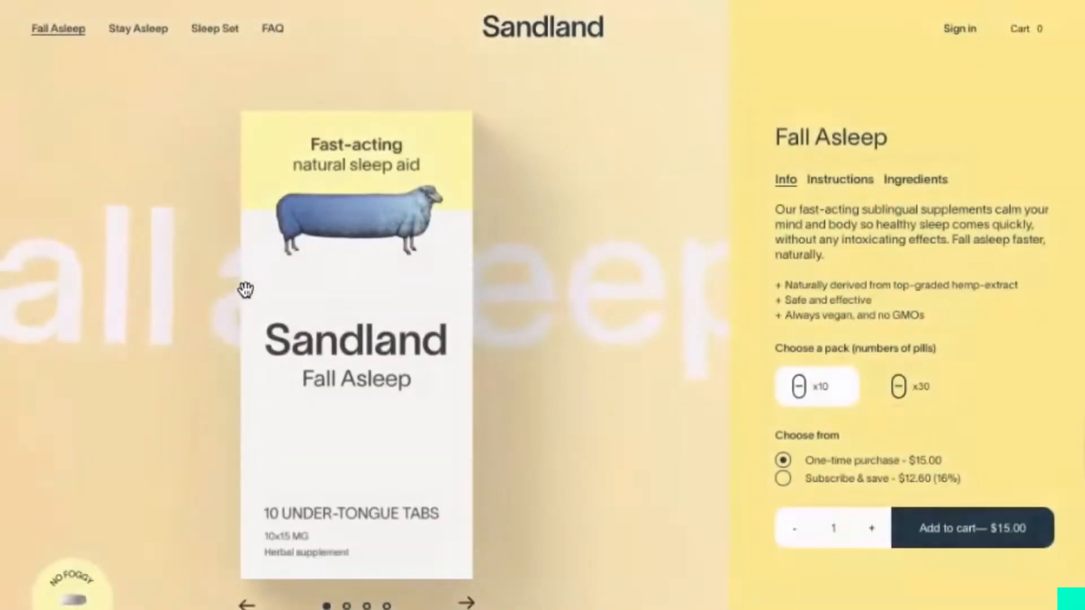